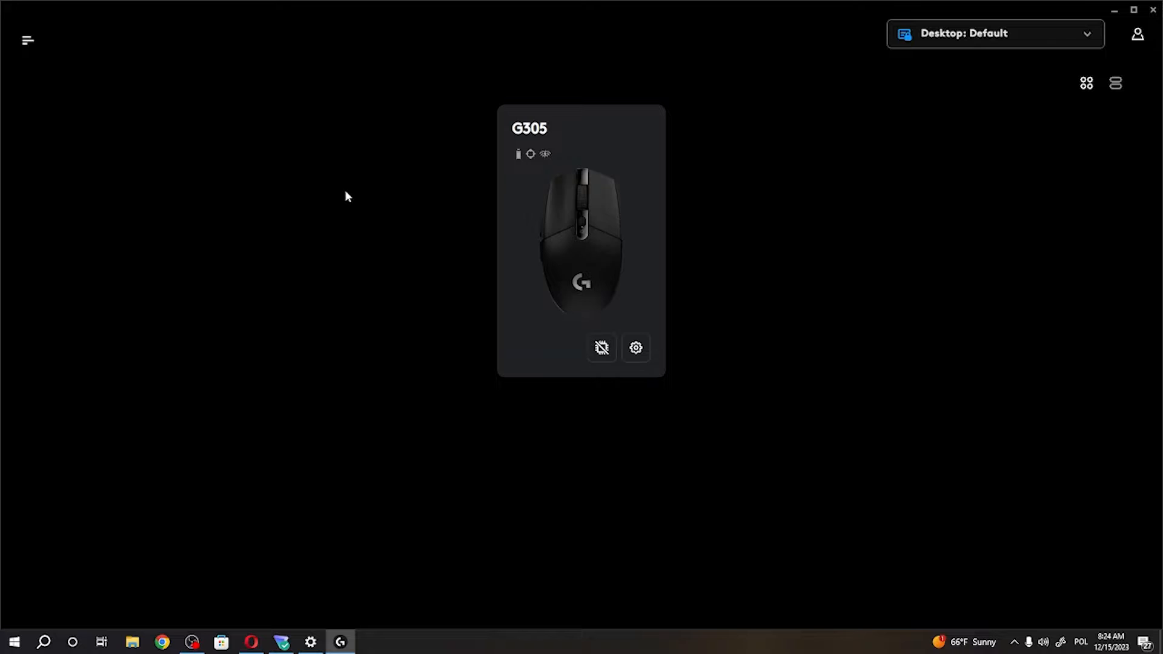
mouse_move(600, 343)
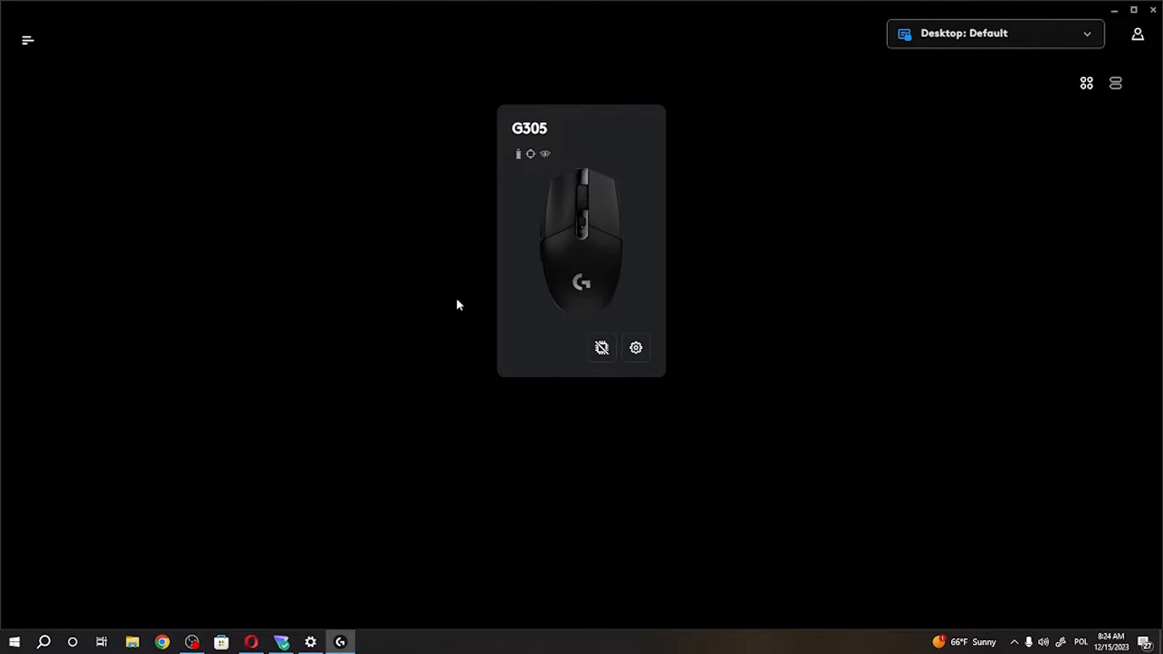
mouse_move(489, 284)
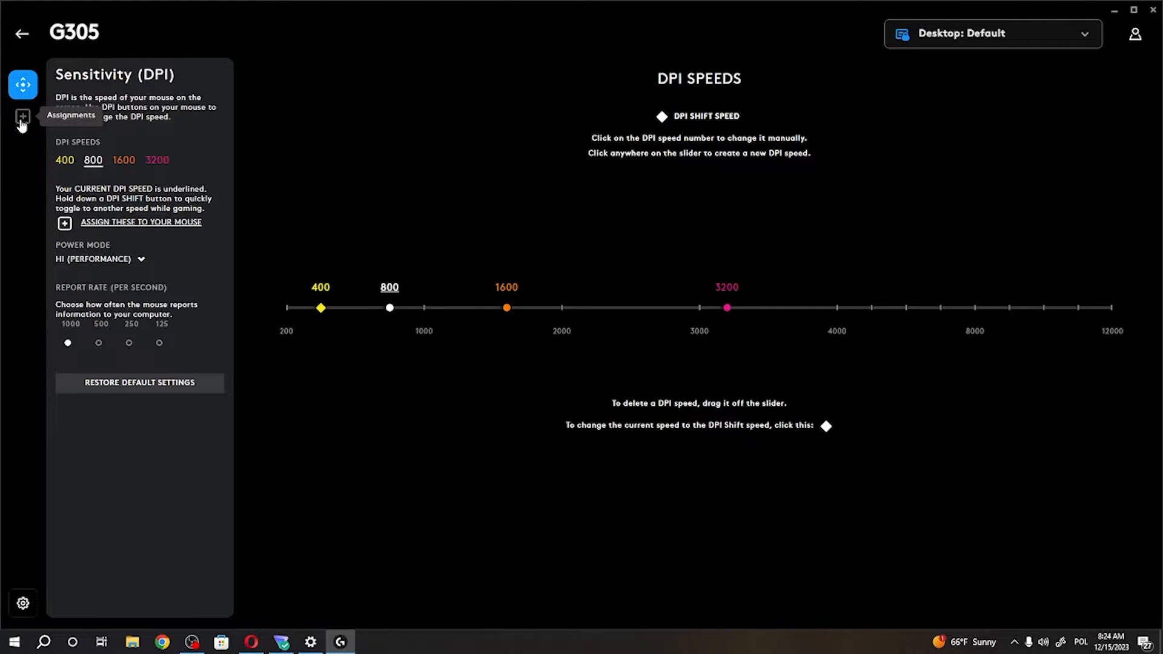
Step: Open the G305 Assignments panel and scroll the commands down to Productivity
click(18, 117)
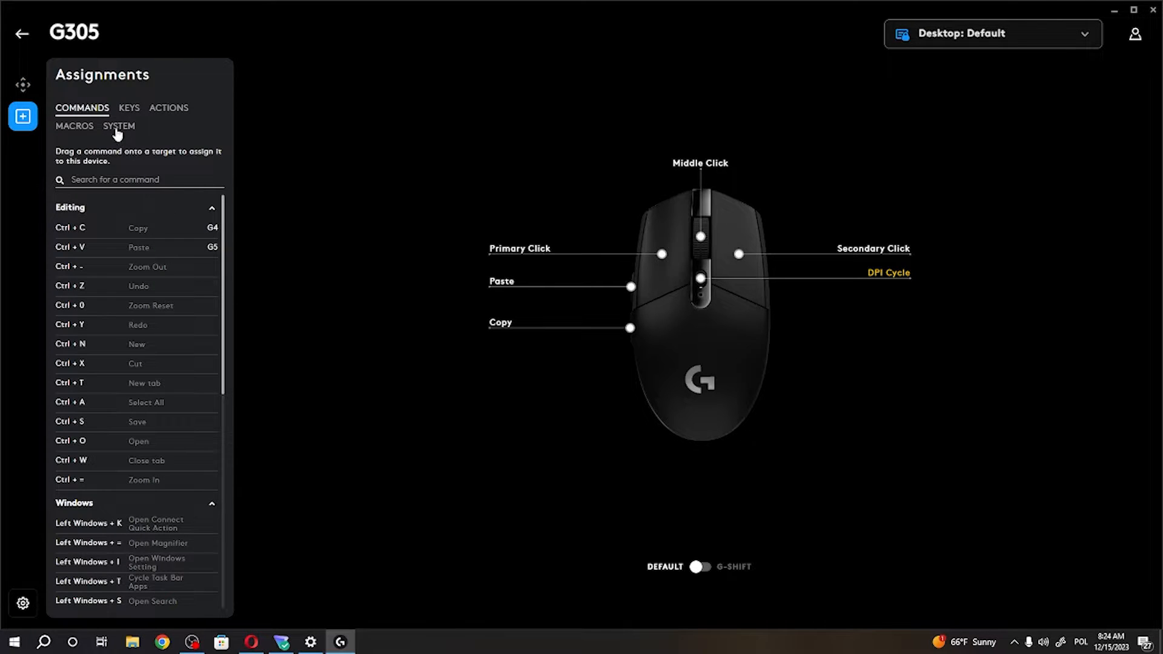
scroll(down, 3)
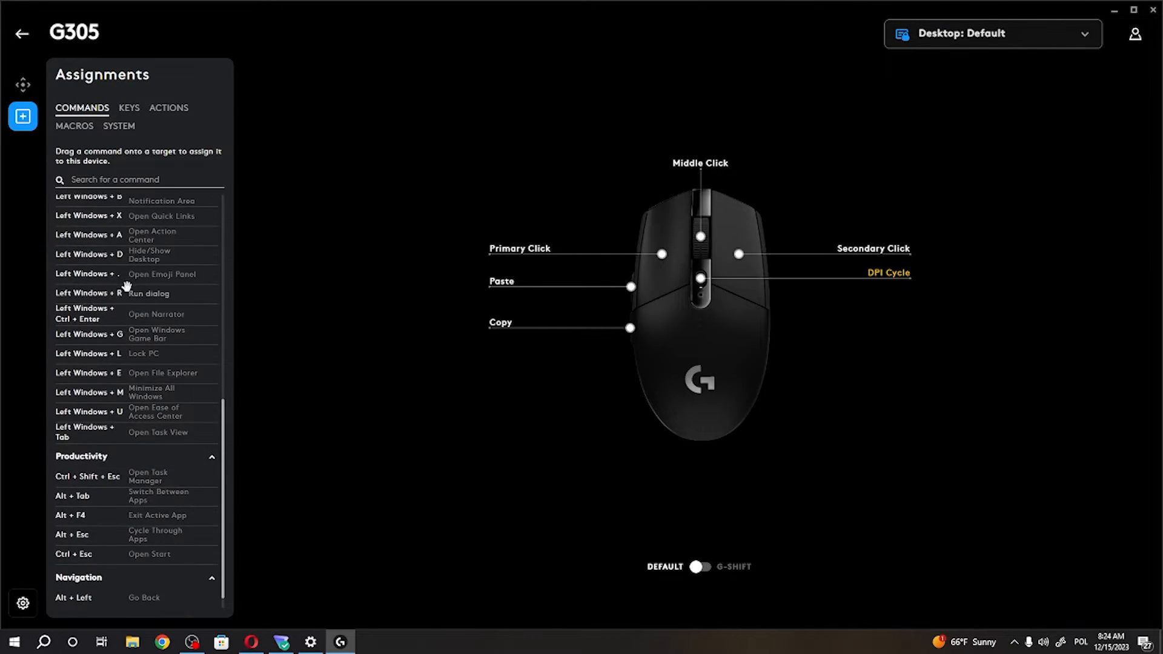
mouse_move(603, 230)
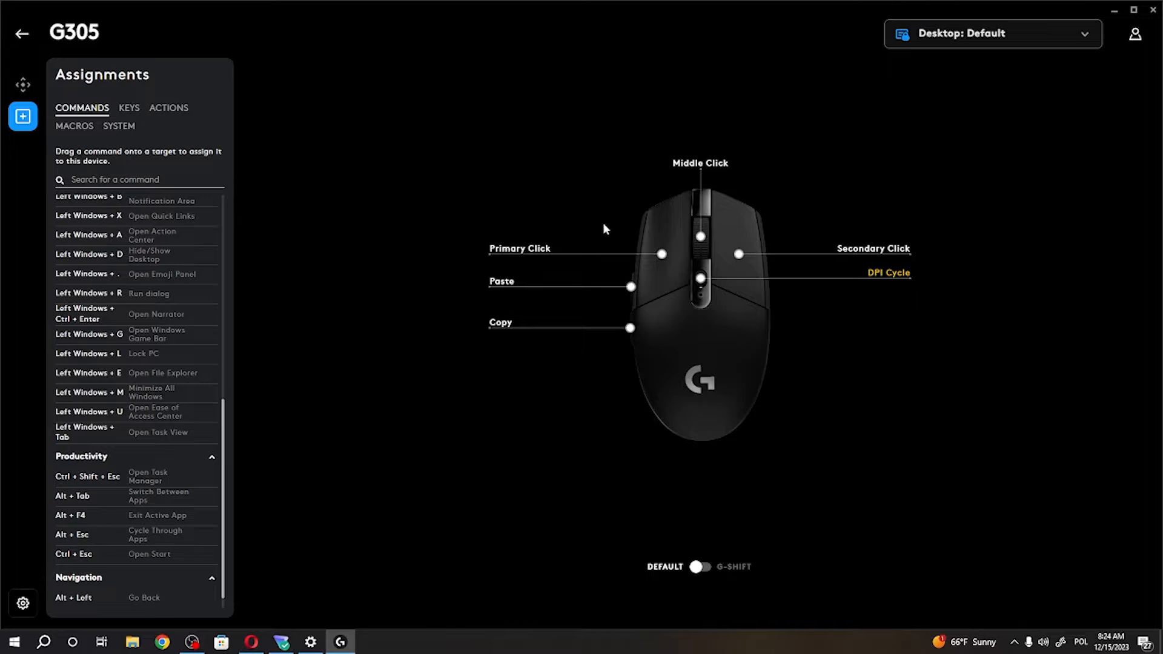
mouse_move(636, 366)
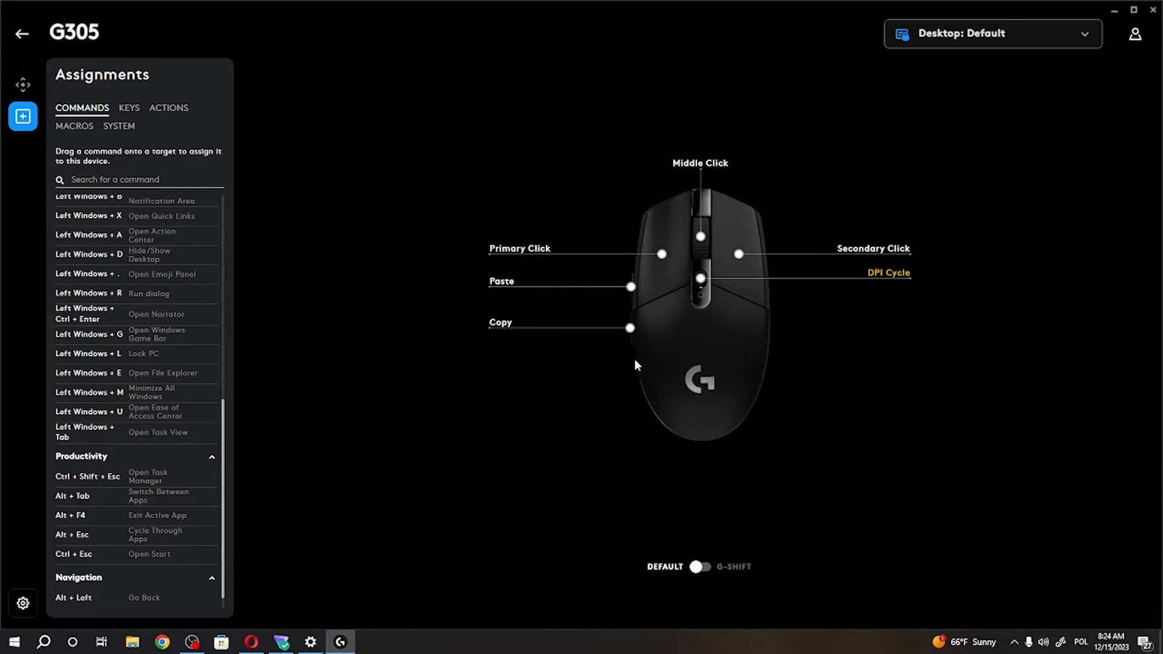
mouse_move(618, 328)
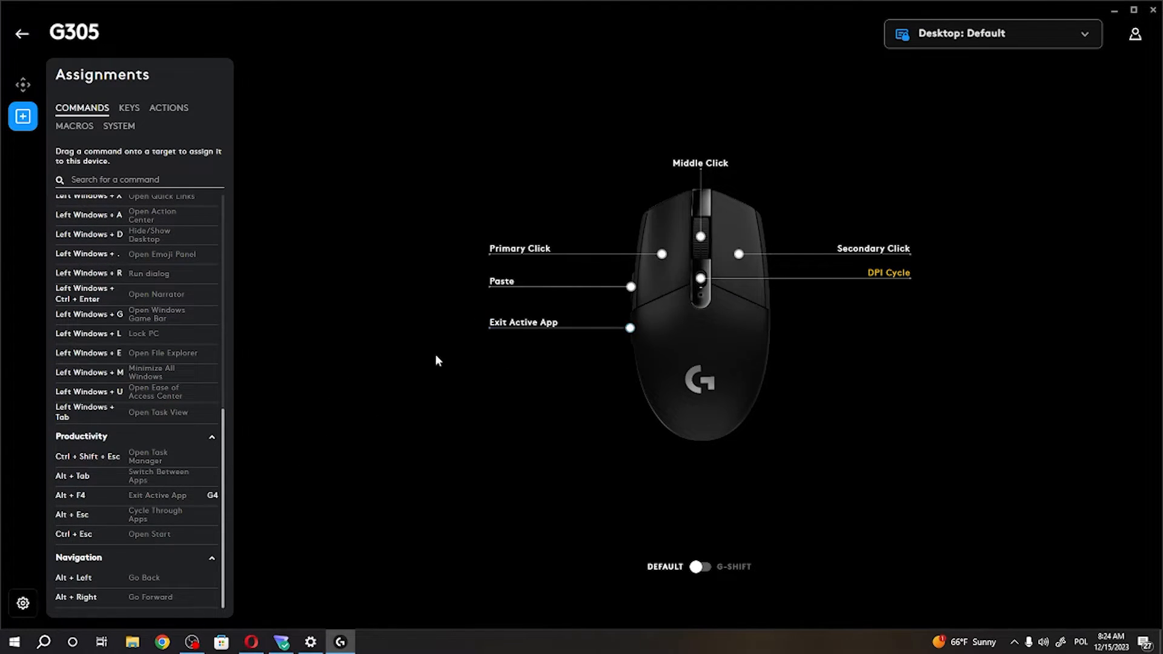
mouse_move(83, 526)
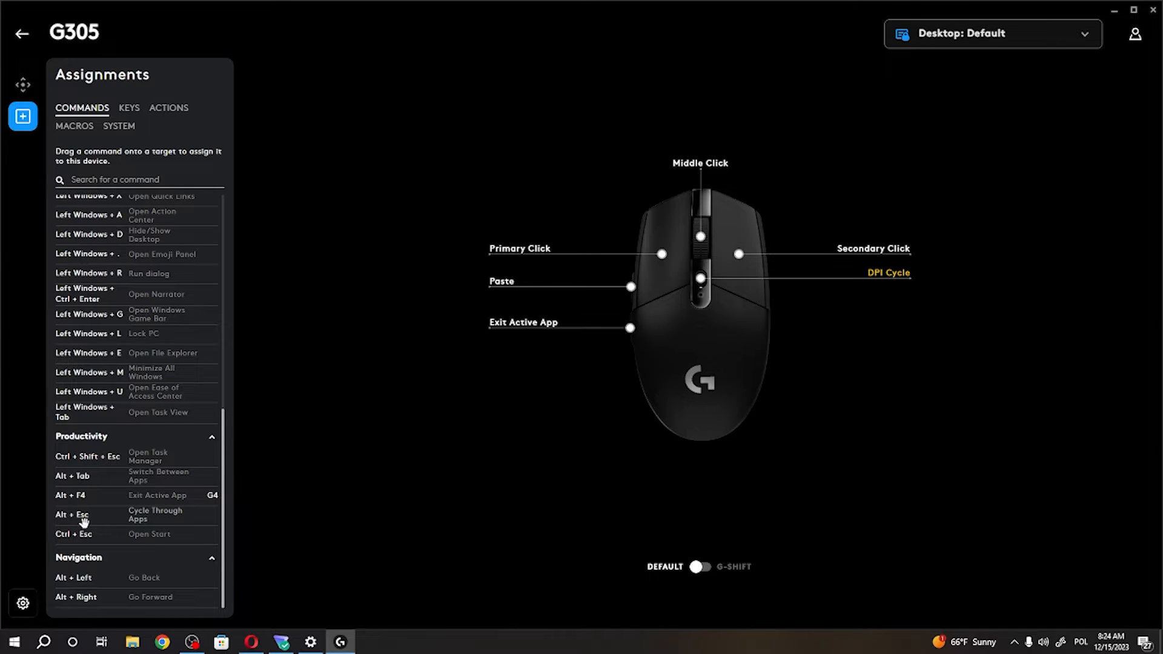
Step: Drag Cycle Through Apps (Alt+Esc) onto the G305's upper side button
drag(72, 514, 629, 285)
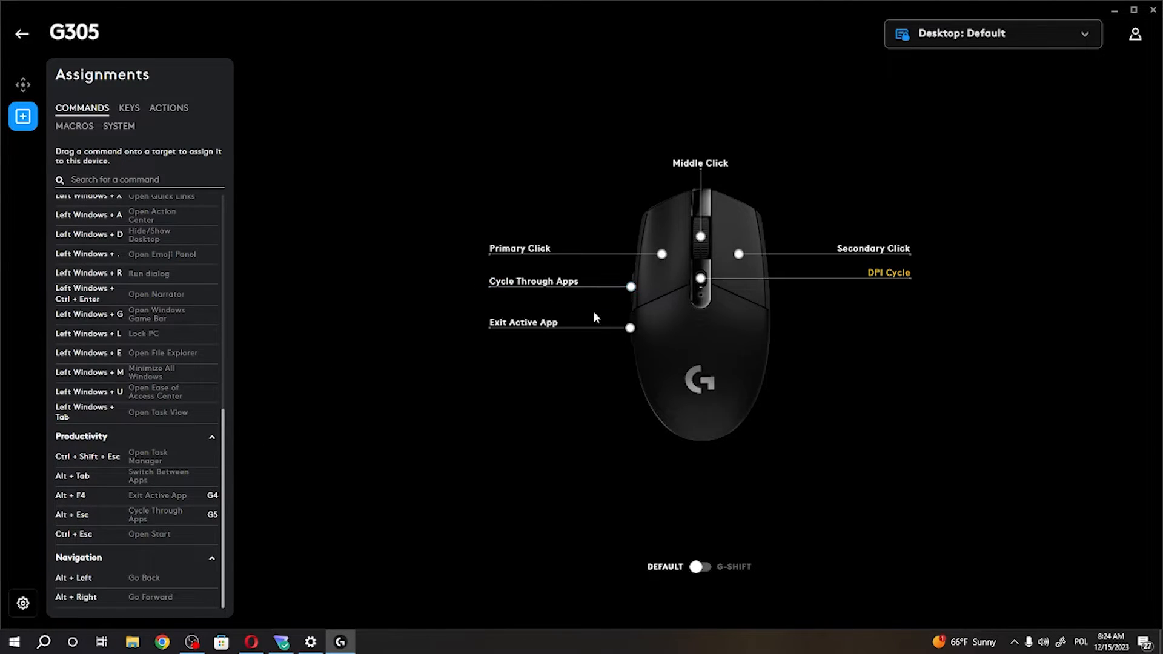
mouse_move(490, 457)
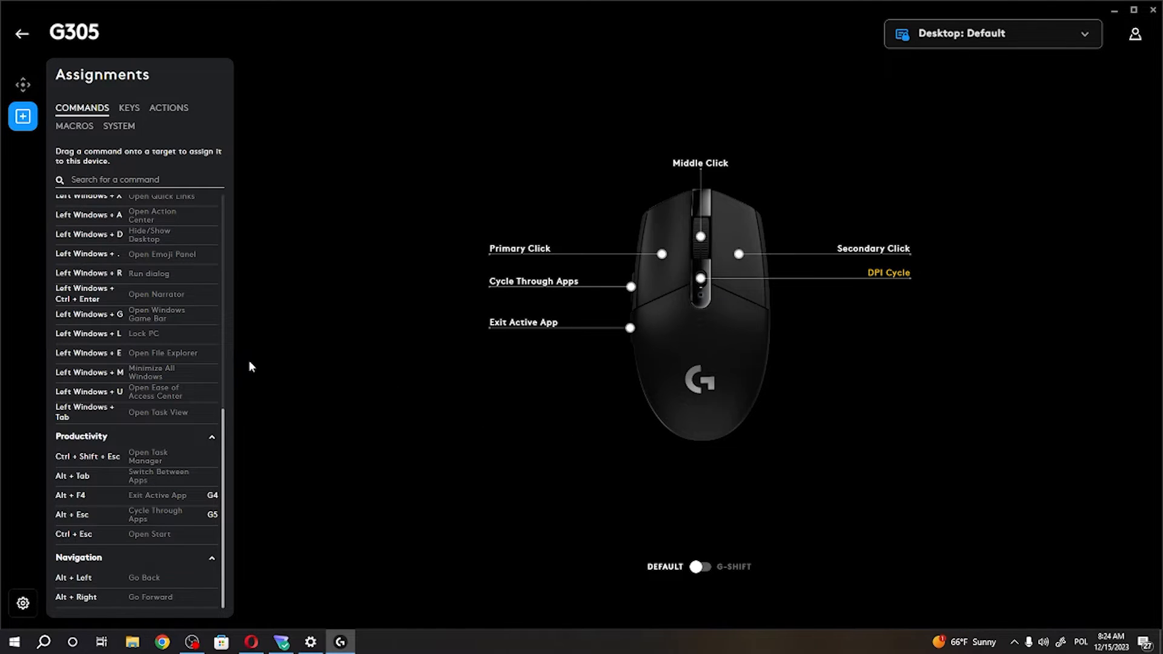
mouse_move(235, 250)
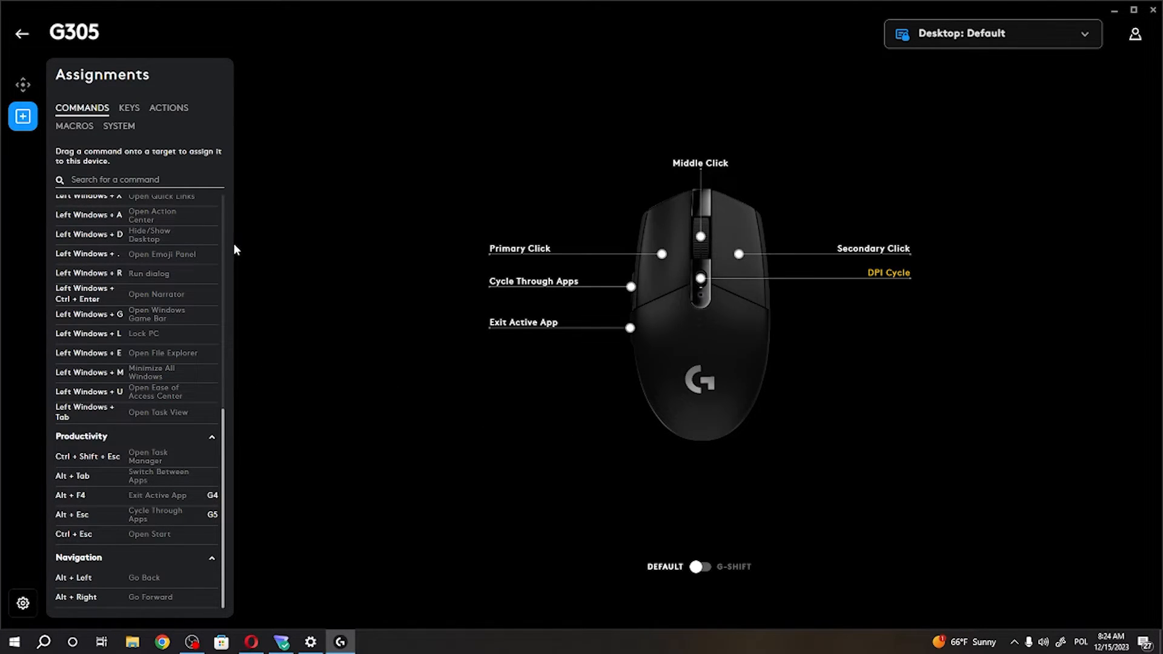
mouse_move(307, 183)
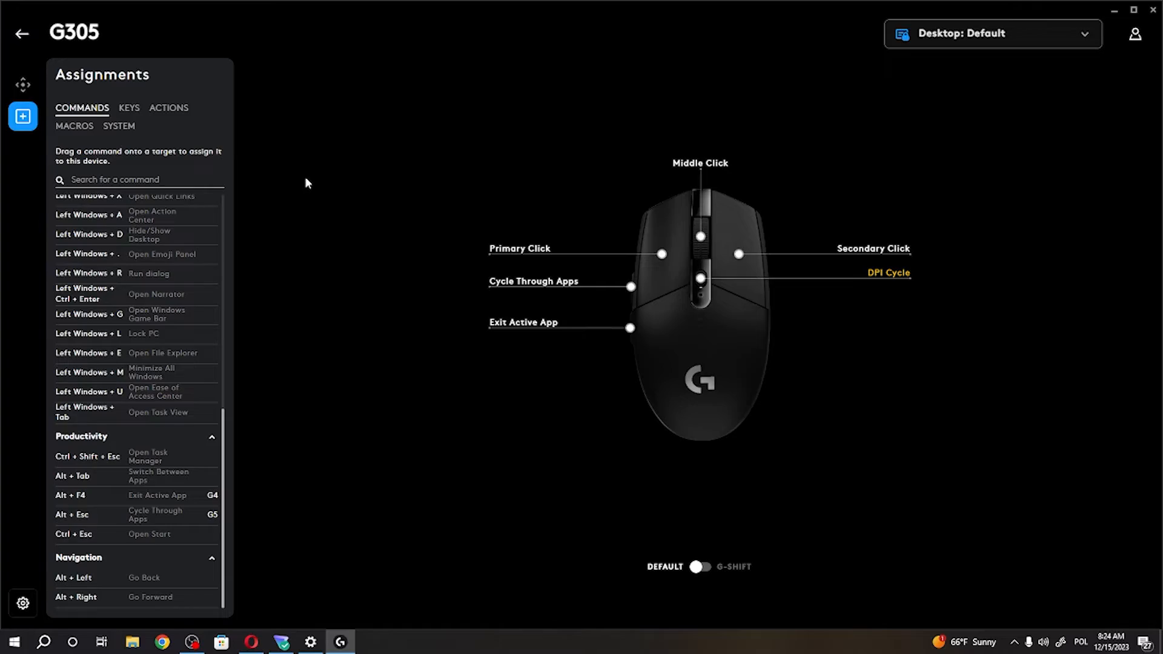